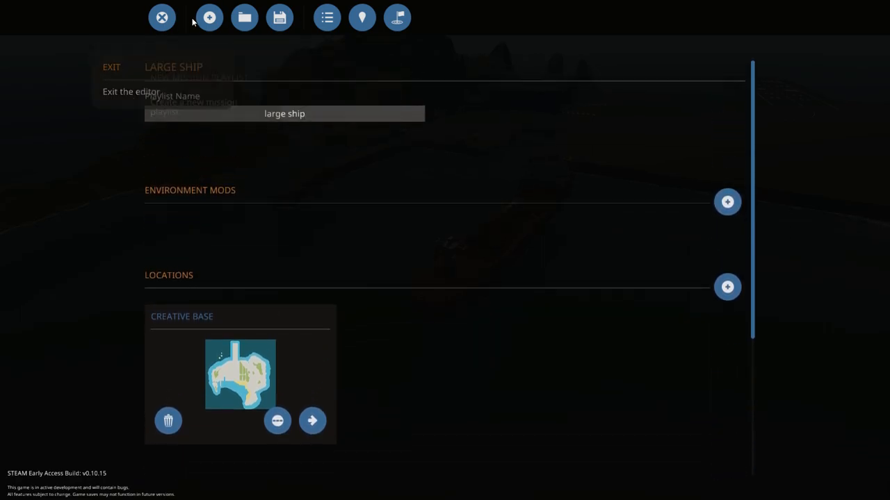
- Create a new, empty mission playlist, confirming the New Playlist dialog
{"action": "left_click", "coordinate": [209, 17]}
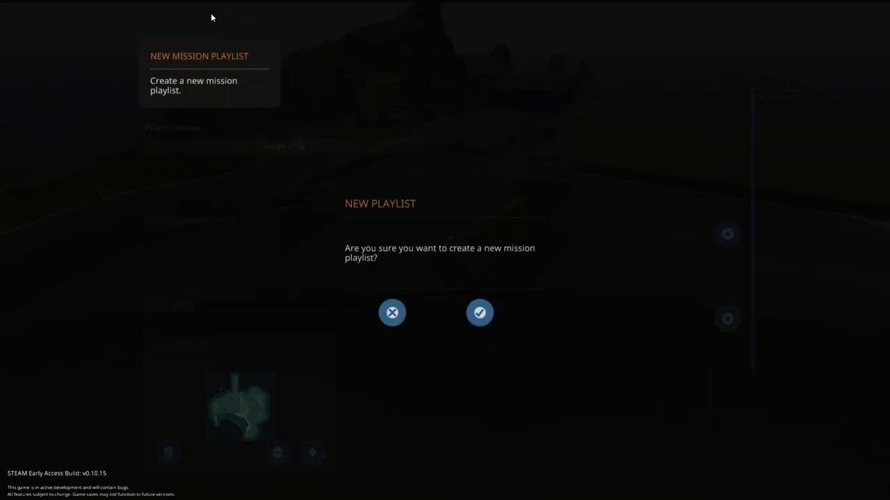
{"action": "left_click", "coordinate": [480, 312]}
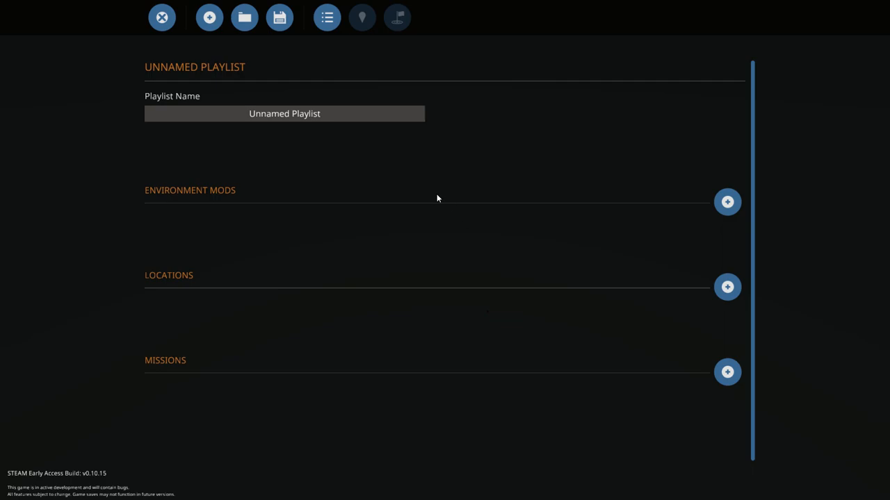
{"action": "mouse_move", "coordinate": [435, 204]}
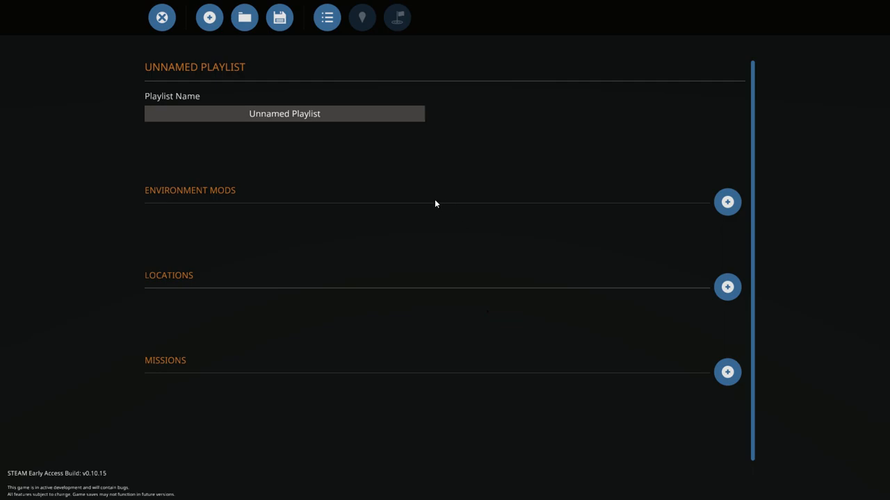
{"action": "mouse_move", "coordinate": [501, 184]}
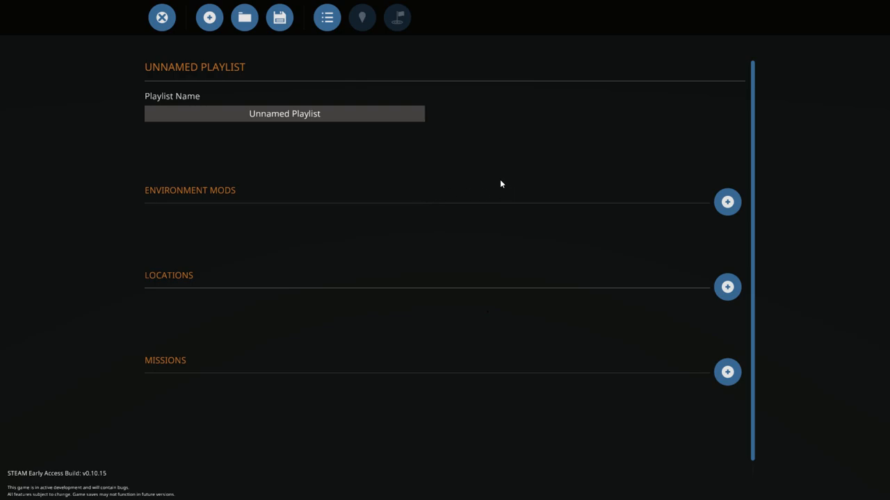
{"action": "mouse_move", "coordinate": [290, 212]}
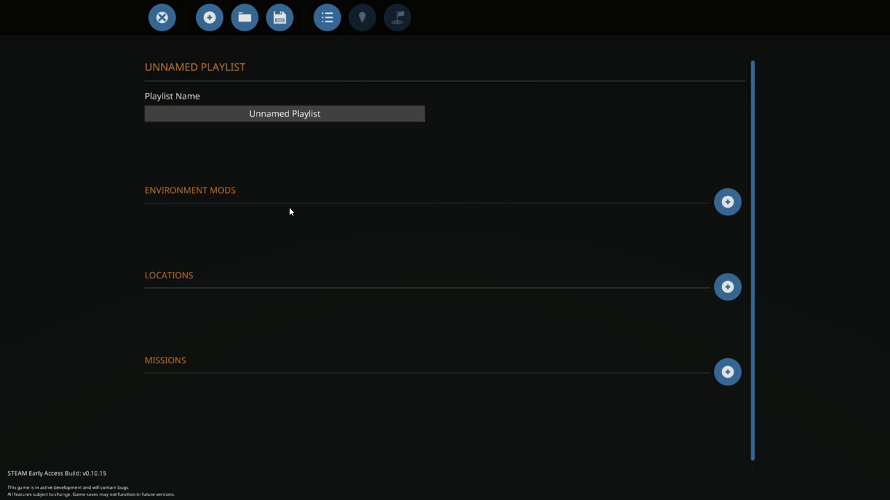
{"action": "mouse_move", "coordinate": [320, 251]}
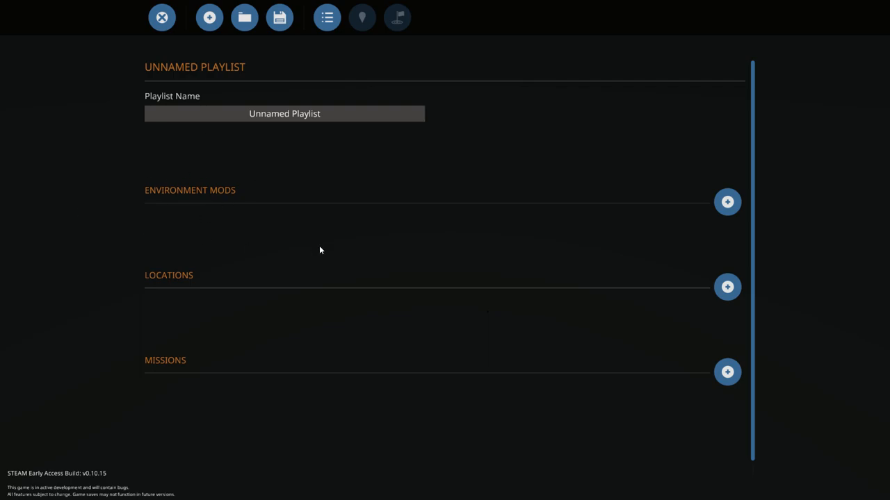
{"action": "mouse_move", "coordinate": [146, 199]}
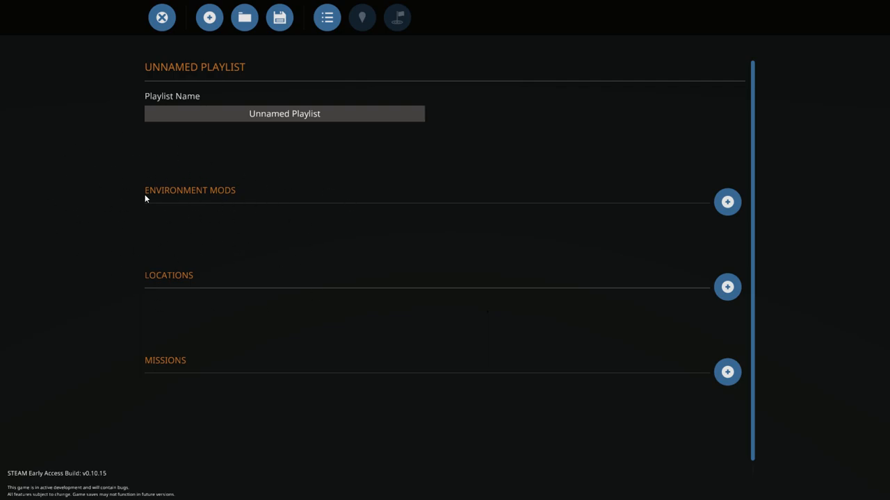
{"action": "mouse_move", "coordinate": [223, 231]}
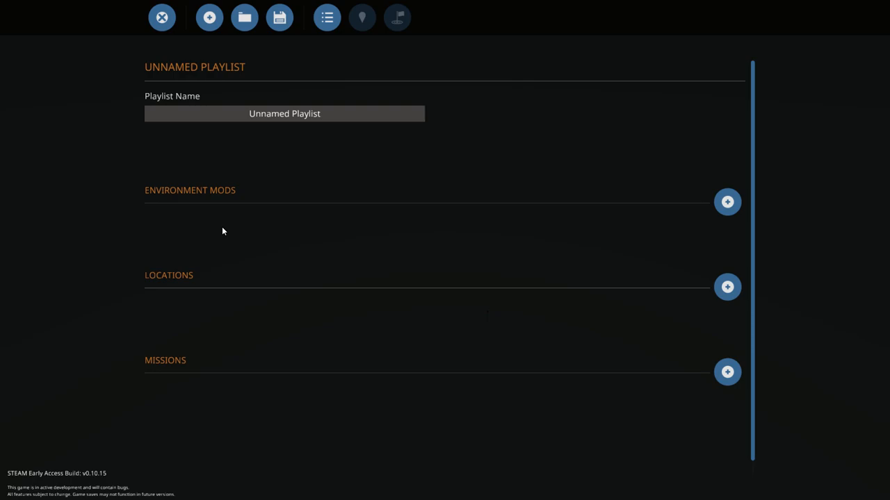
{"action": "mouse_move", "coordinate": [166, 216]}
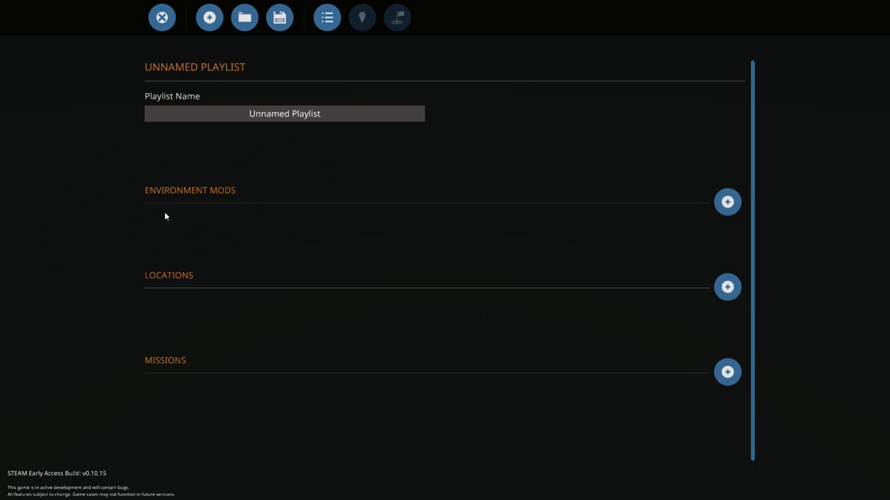
{"action": "mouse_move", "coordinate": [727, 287]}
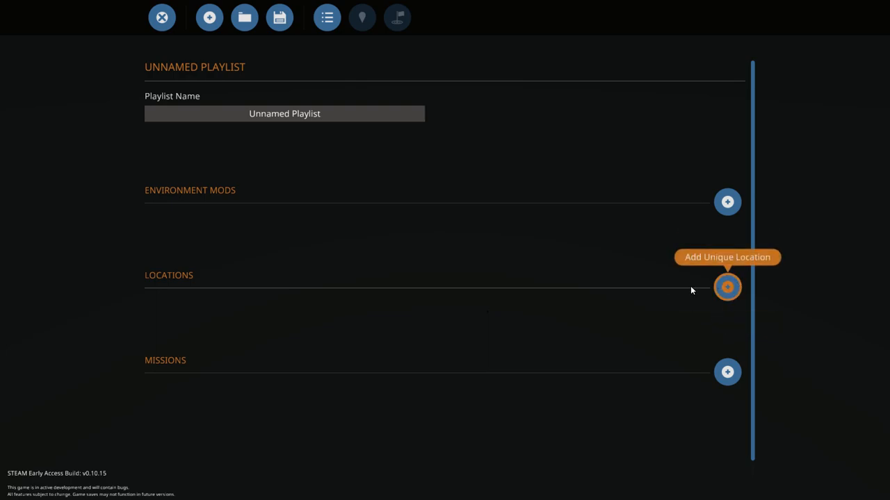
{"action": "mouse_move", "coordinate": [525, 214]}
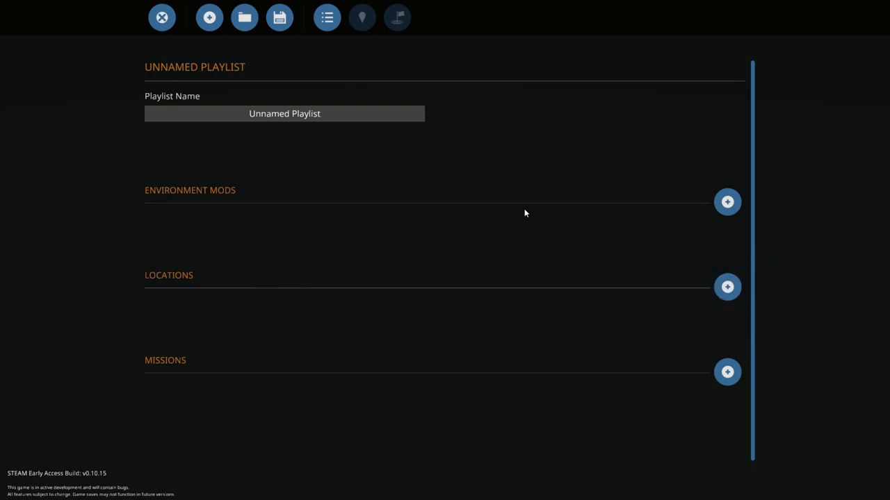
{"action": "mouse_move", "coordinate": [198, 296]}
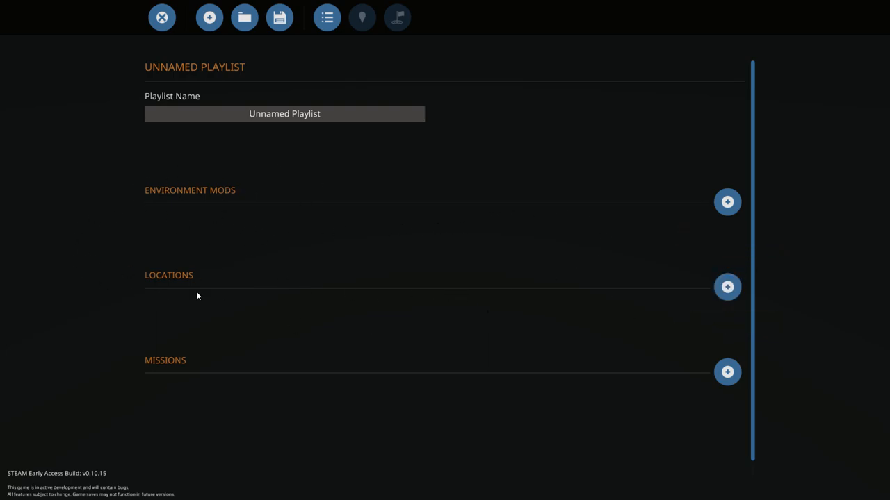
{"action": "mouse_move", "coordinate": [716, 199]}
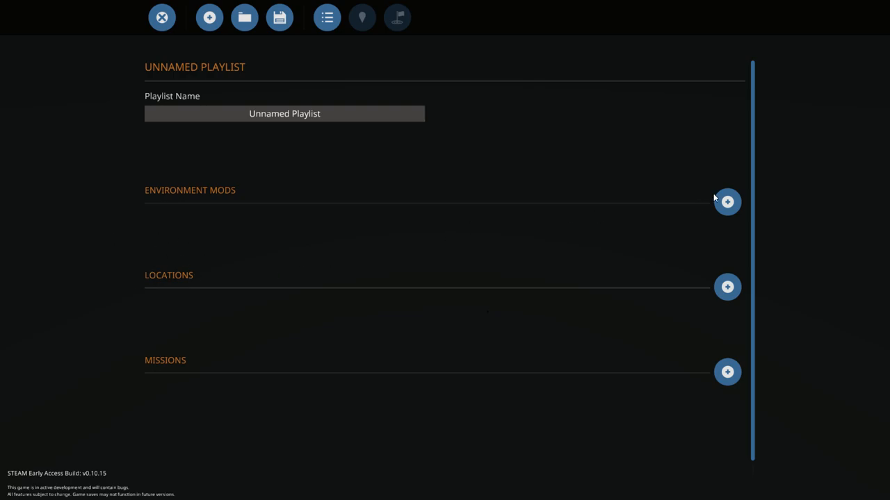
{"action": "left_click", "coordinate": [727, 286]}
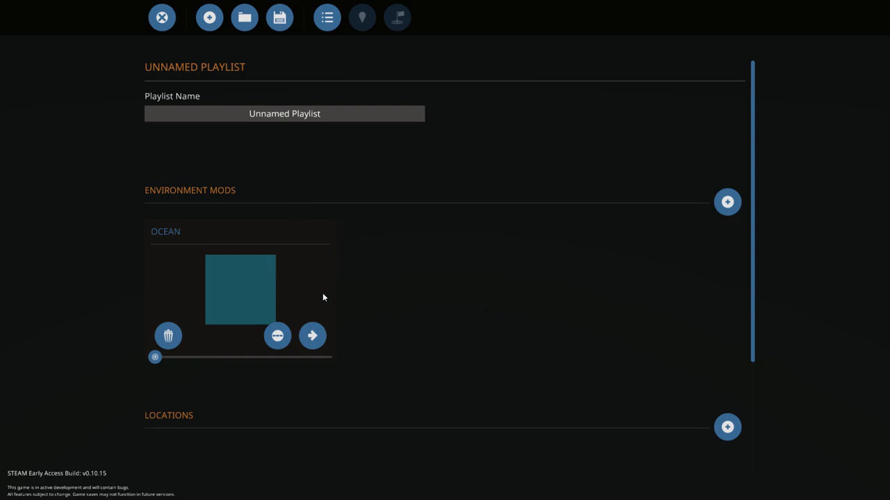
{"action": "left_click", "coordinate": [168, 336]}
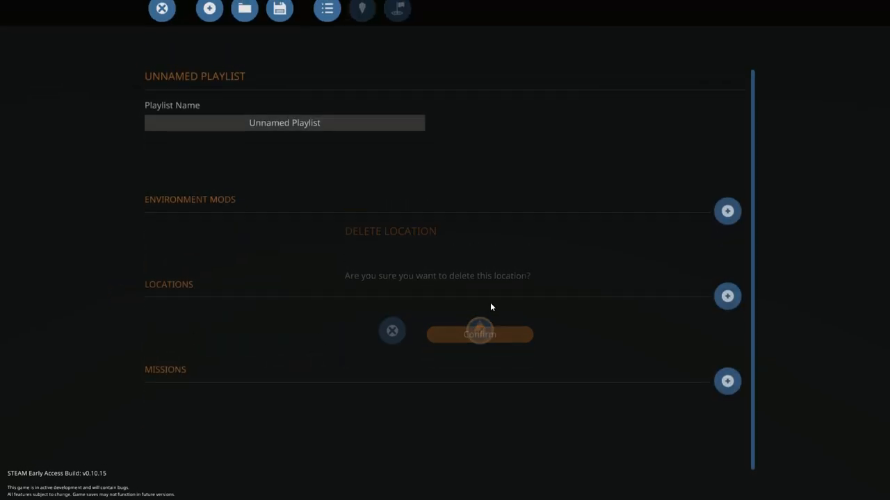
{"action": "left_click", "coordinate": [479, 335]}
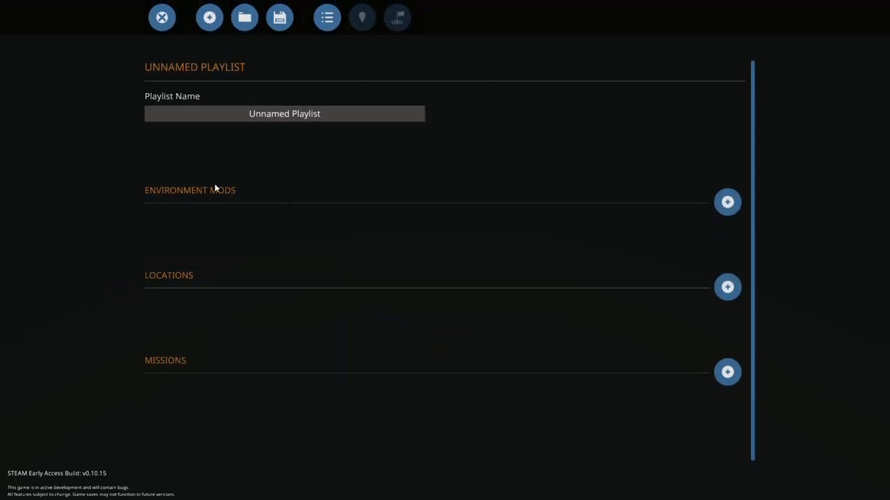
{"action": "mouse_move", "coordinate": [165, 292]}
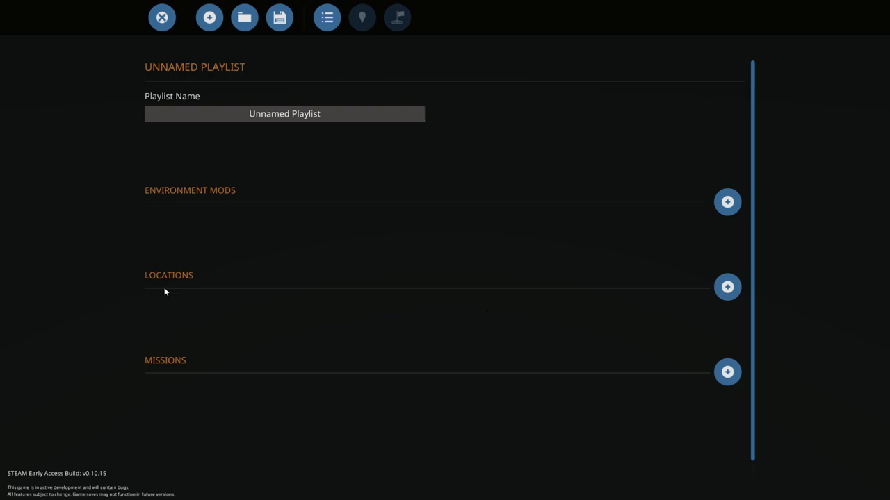
{"action": "mouse_move", "coordinate": [727, 287]}
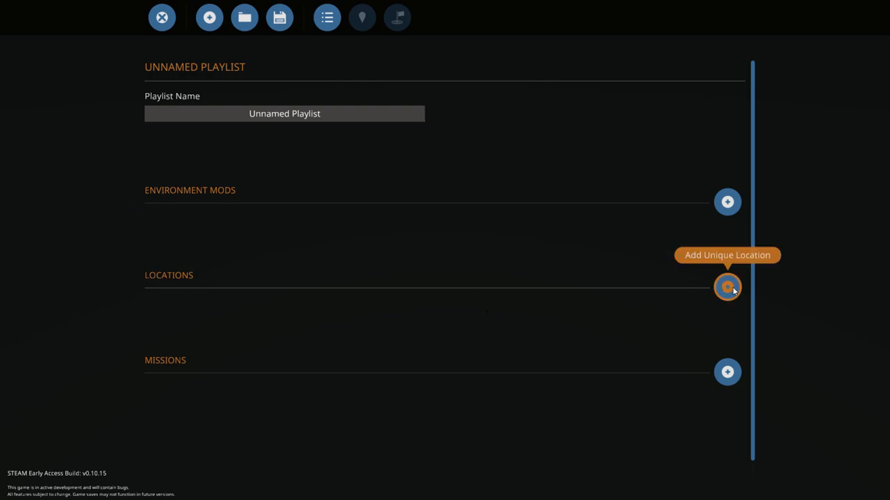
- Add a unique location and select Creative Base, bringing up the Workshop vehicle list
{"action": "left_click", "coordinate": [727, 287]}
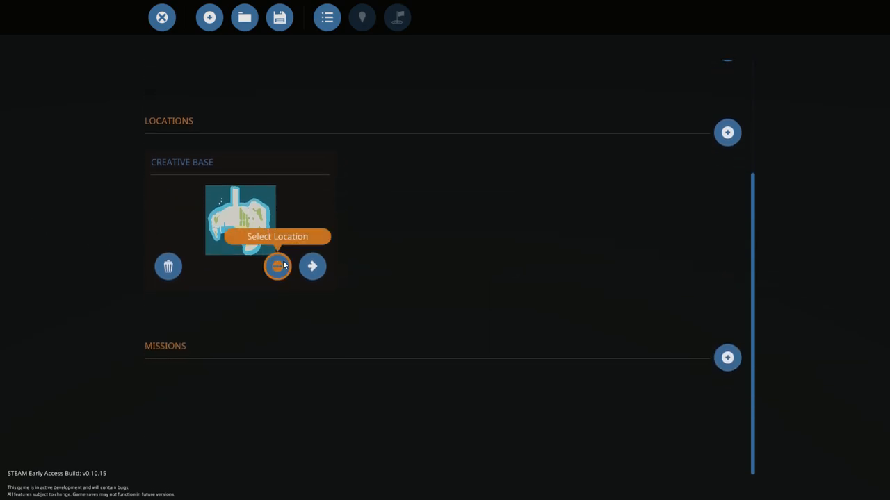
{"action": "left_click", "coordinate": [276, 267]}
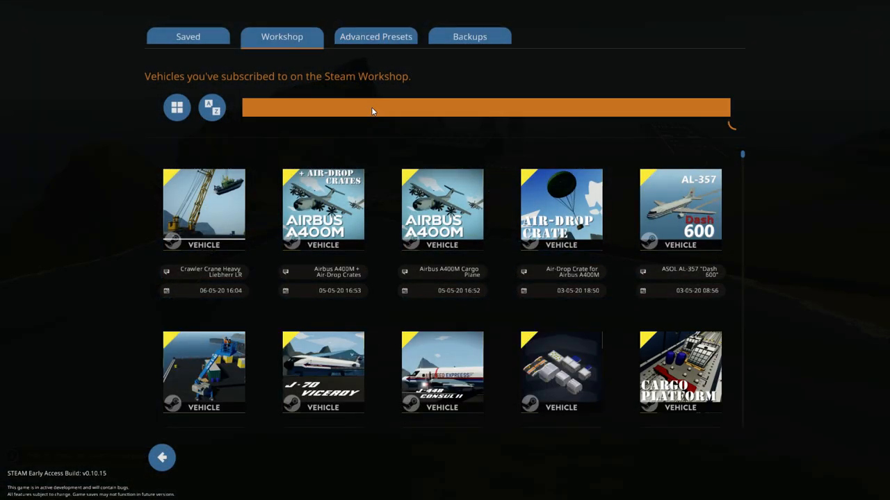
- Search 'over', spawn the Overseas Altarmar ship in the water beside the pier
{"action": "type", "text": "over"}
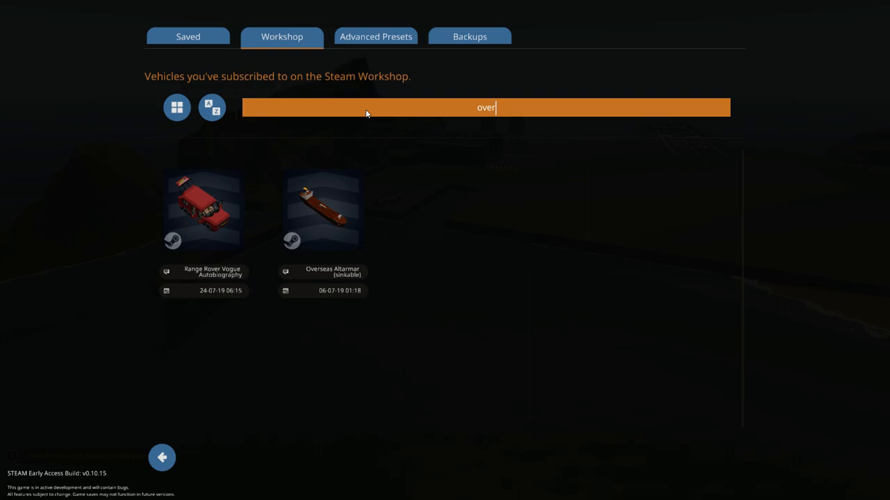
{"action": "left_click", "coordinate": [323, 209]}
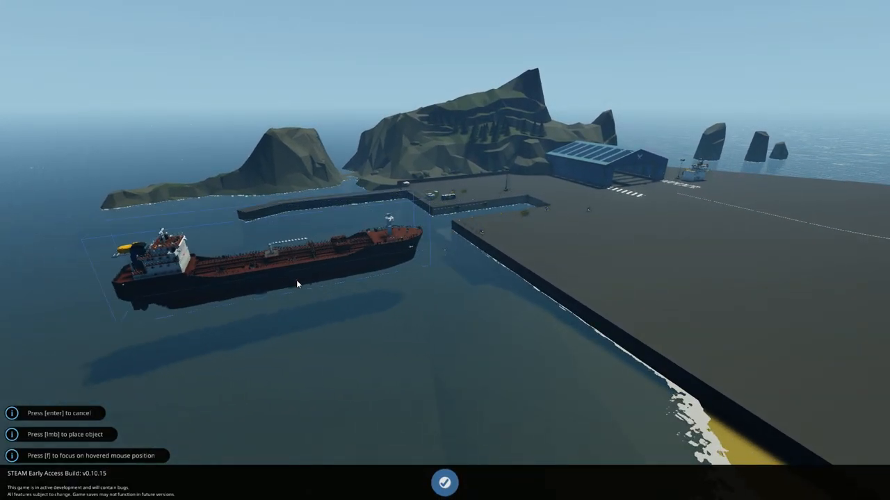
{"action": "left_click", "coordinate": [292, 250]}
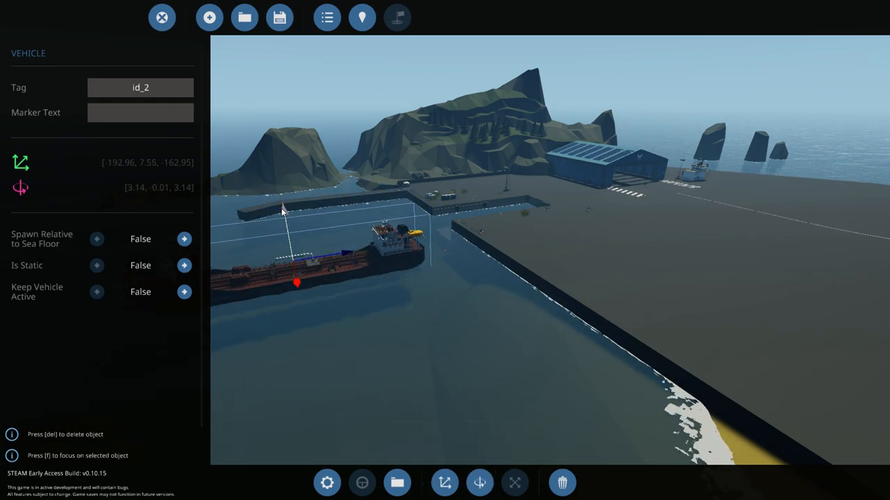
{"action": "mouse_move", "coordinate": [362, 18]}
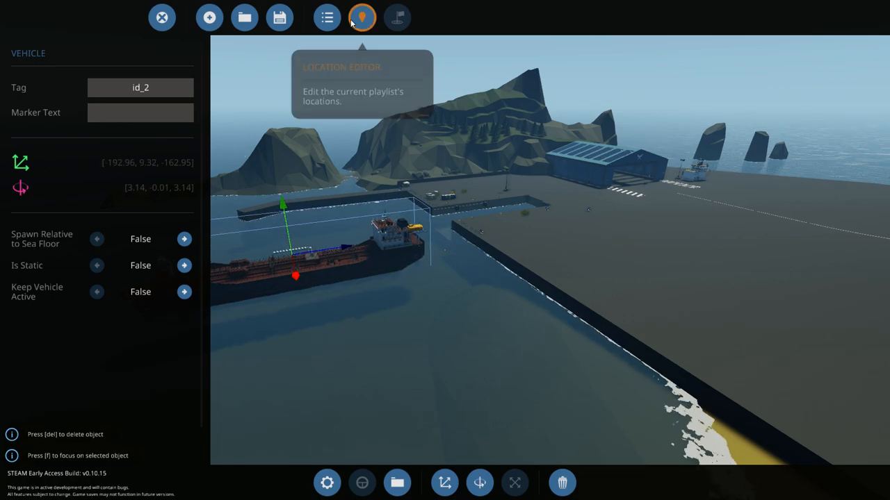
{"action": "left_click", "coordinate": [362, 17]}
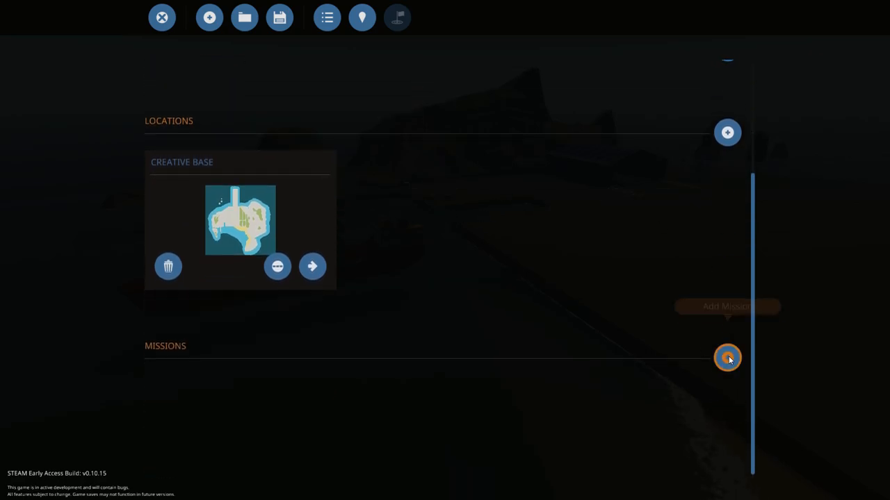
- Add a new mission, open it for editing and start naming it 'overseas altemar'
{"action": "left_click", "coordinate": [728, 358]}
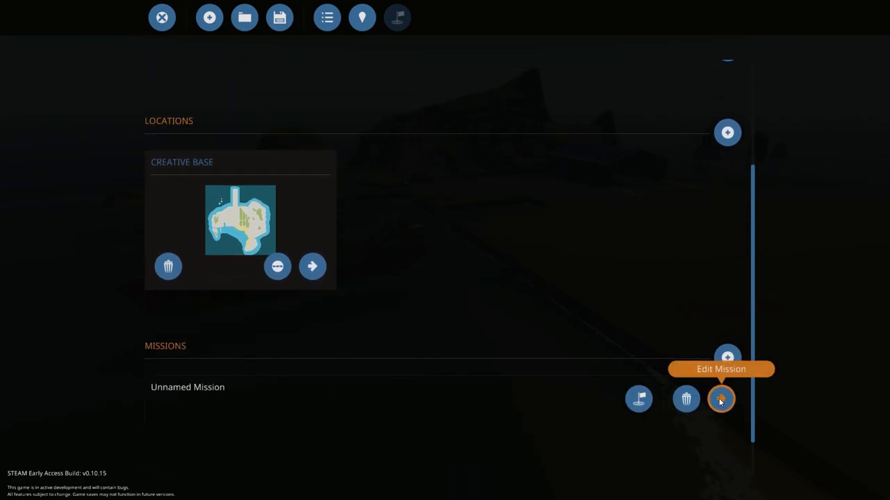
{"action": "left_click", "coordinate": [721, 398]}
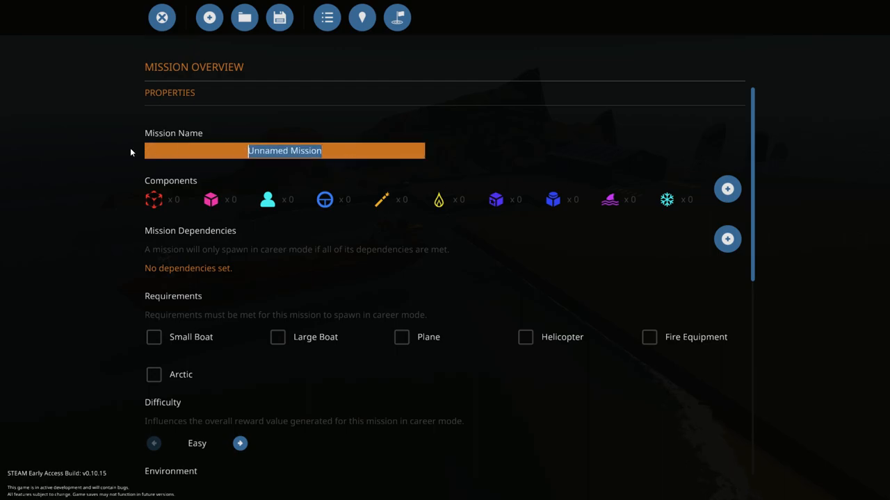
{"action": "type", "text": "overseas altemar"}
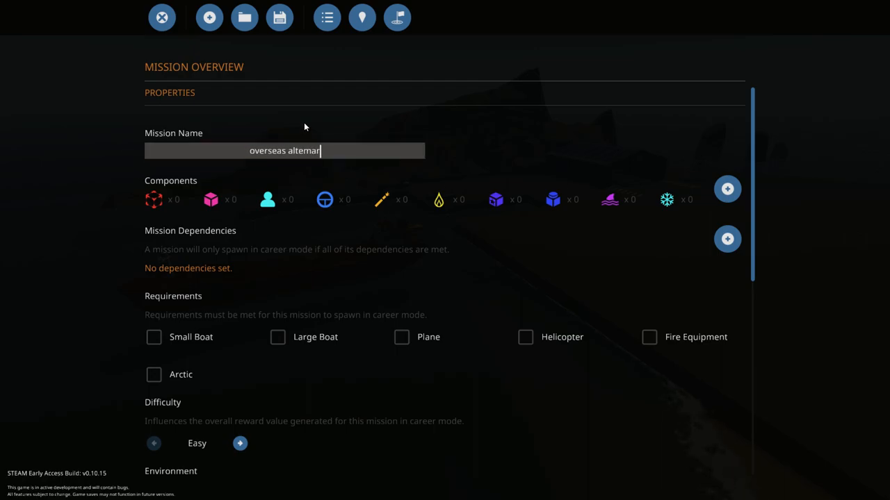
{"action": "mouse_move", "coordinate": [727, 188]}
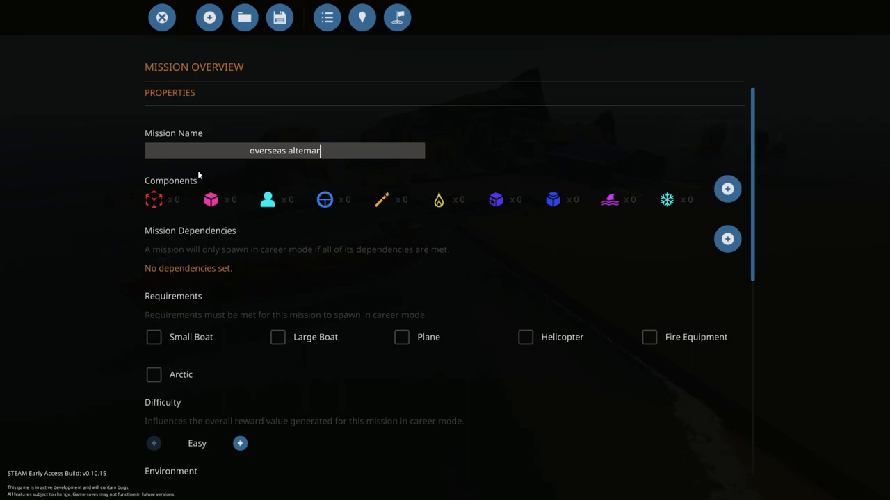
- Add the id_2 tanker vehicle as a mission component and verify the component list
{"action": "left_click", "coordinate": [727, 188]}
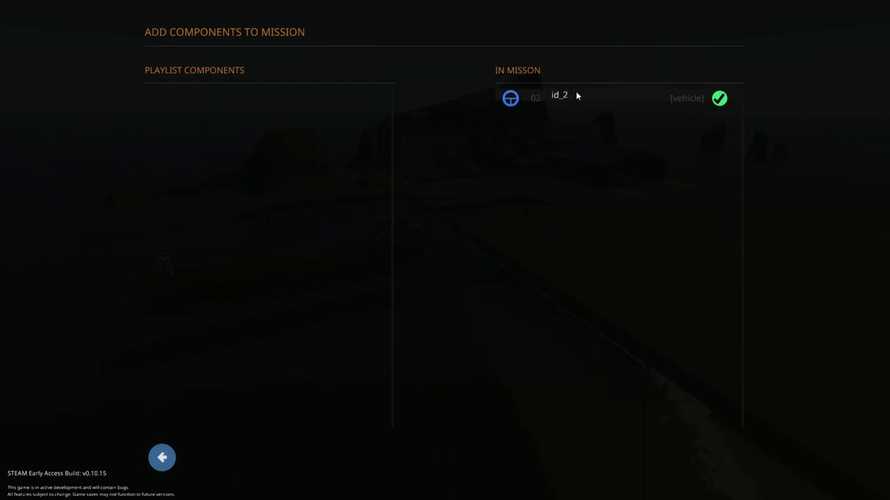
{"action": "left_click", "coordinate": [162, 457]}
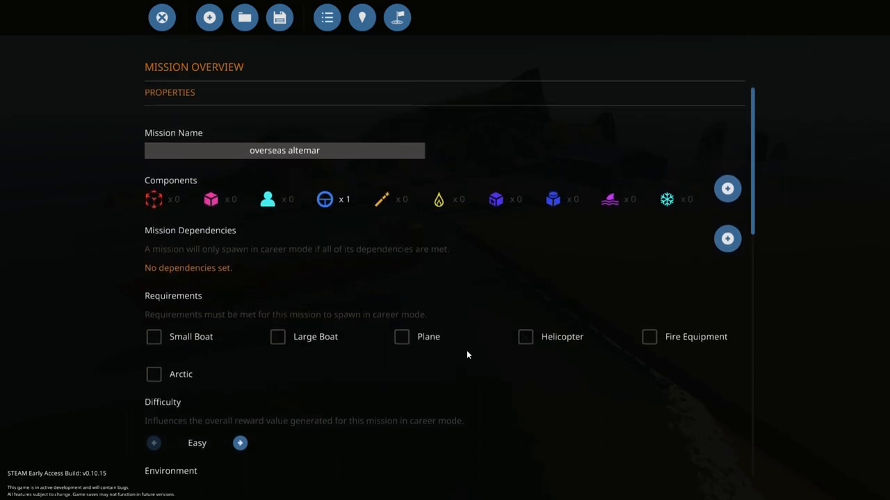
{"action": "scroll", "scroll_direction": "down", "scroll_amount": 3}
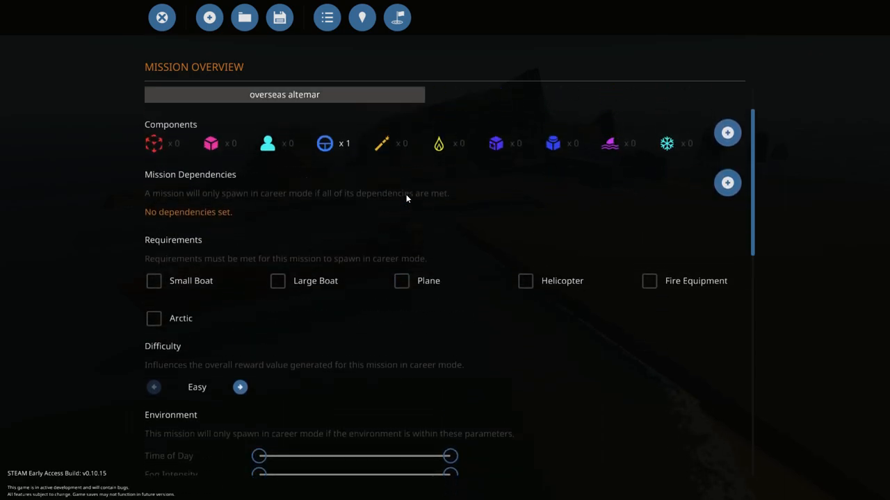
{"action": "scroll", "scroll_direction": "up", "scroll_amount": 3}
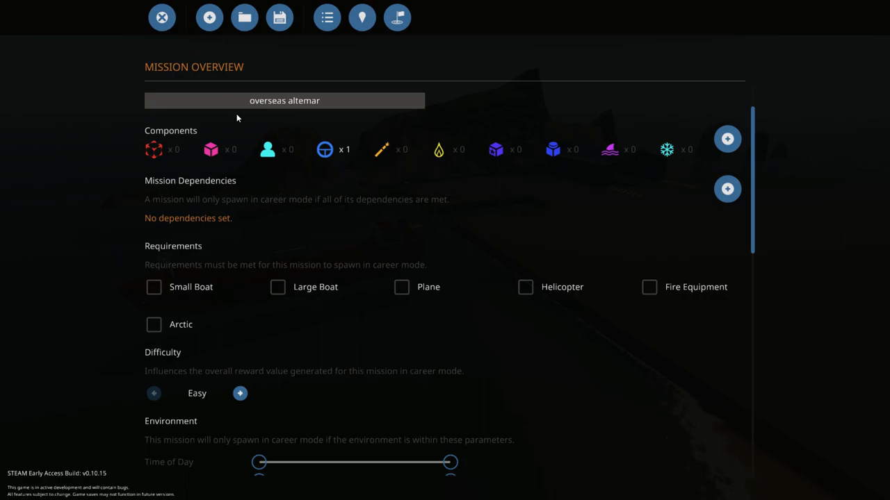
{"action": "mouse_move", "coordinate": [361, 122]}
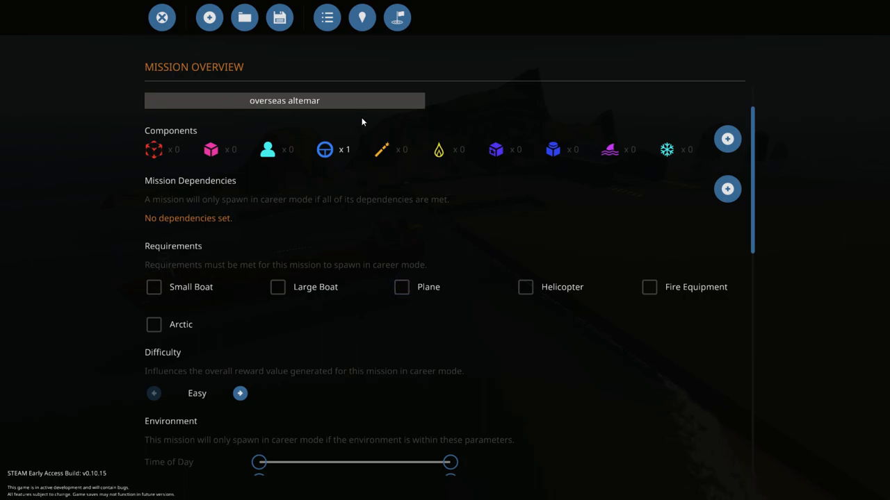
{"action": "left_click", "coordinate": [727, 139]}
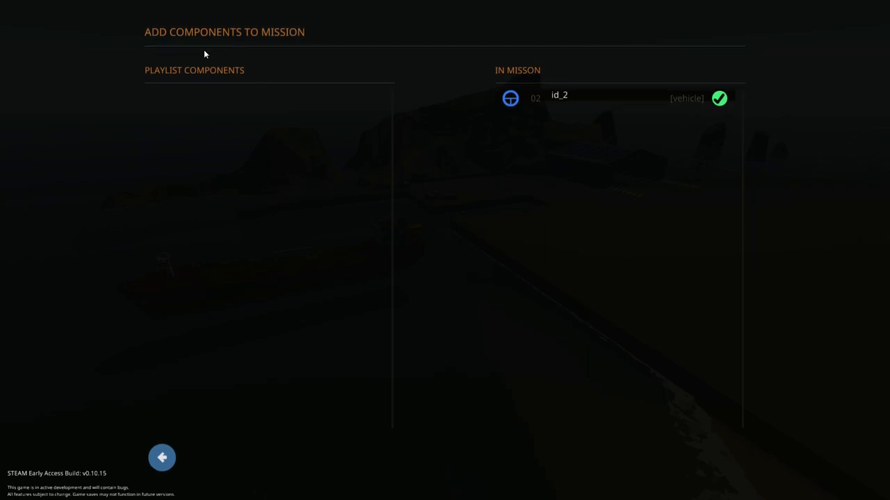
{"action": "mouse_move", "coordinate": [195, 161]}
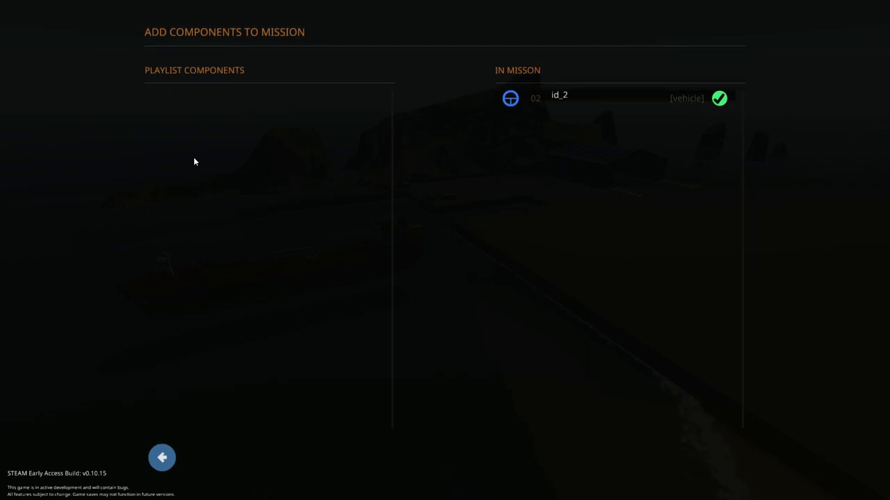
{"action": "mouse_move", "coordinate": [199, 133]}
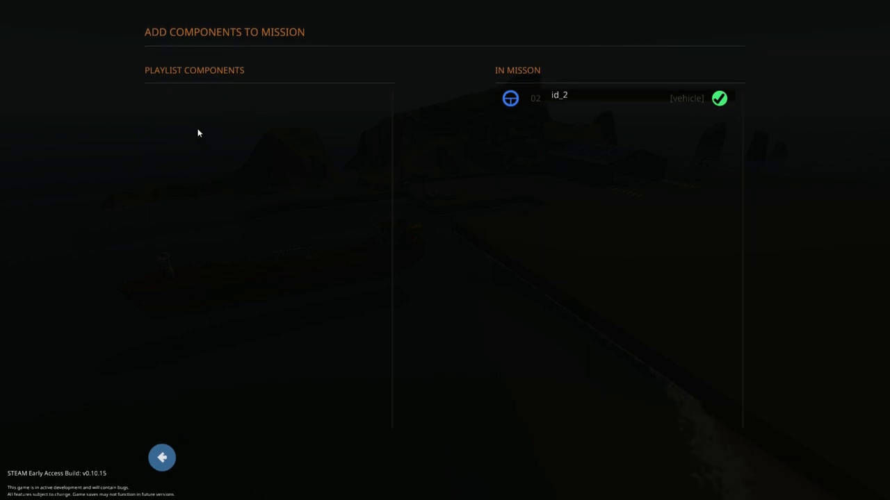
{"action": "mouse_move", "coordinate": [537, 243]}
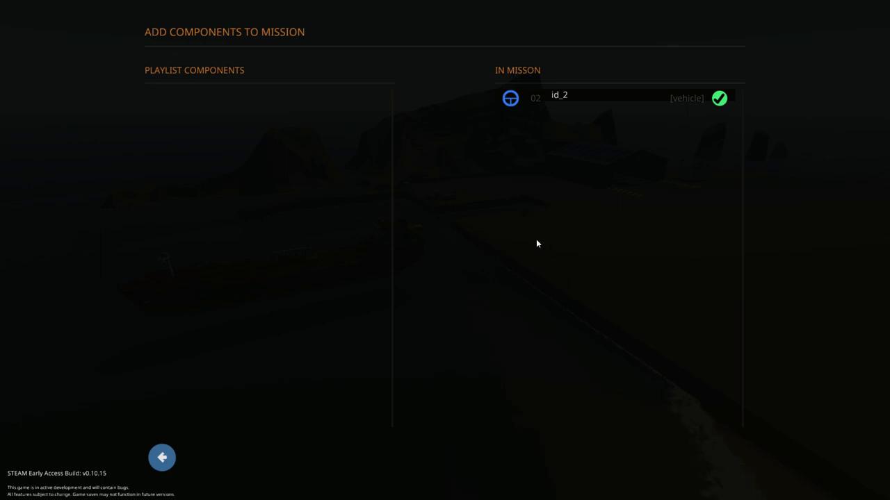
{"action": "mouse_move", "coordinate": [206, 207]}
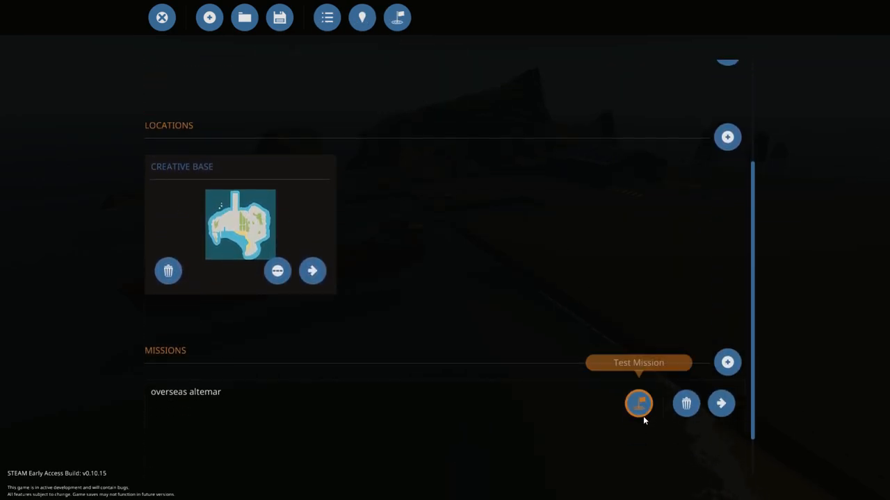
- Test the overseas altemar mission, confirming its spawn into the world
{"action": "left_click", "coordinate": [638, 403]}
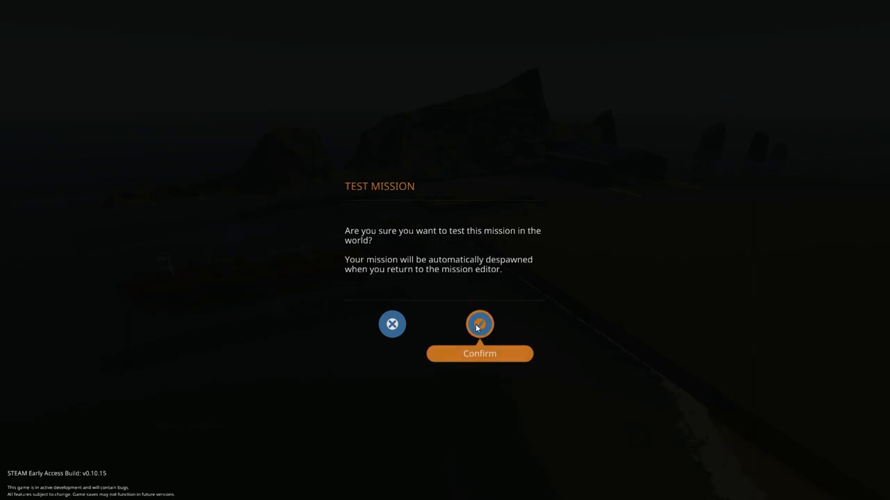
{"action": "left_click", "coordinate": [479, 324]}
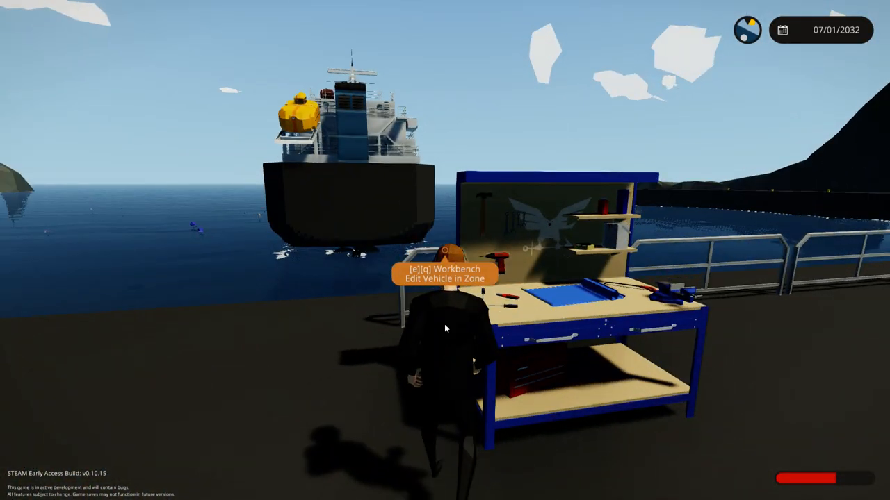
- Exit the workbench editor and remove the overseas altemar mission from the world
{"action": "key", "text": "e"}
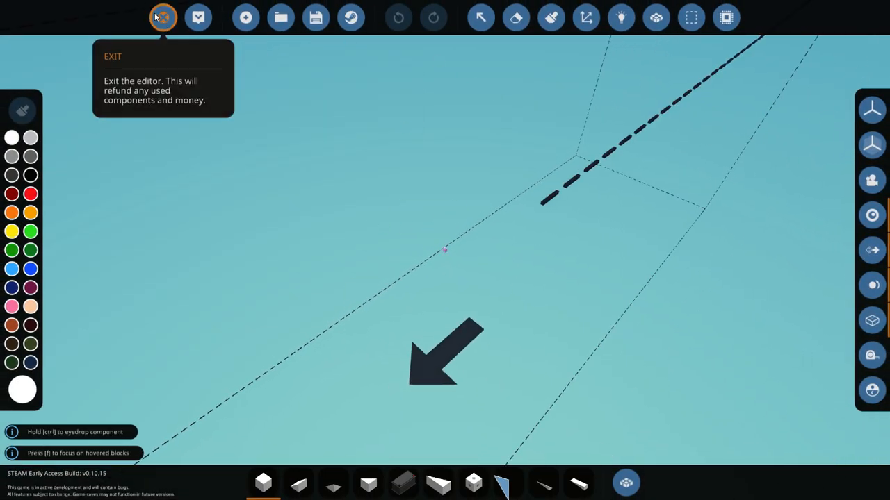
{"action": "left_click", "coordinate": [163, 17]}
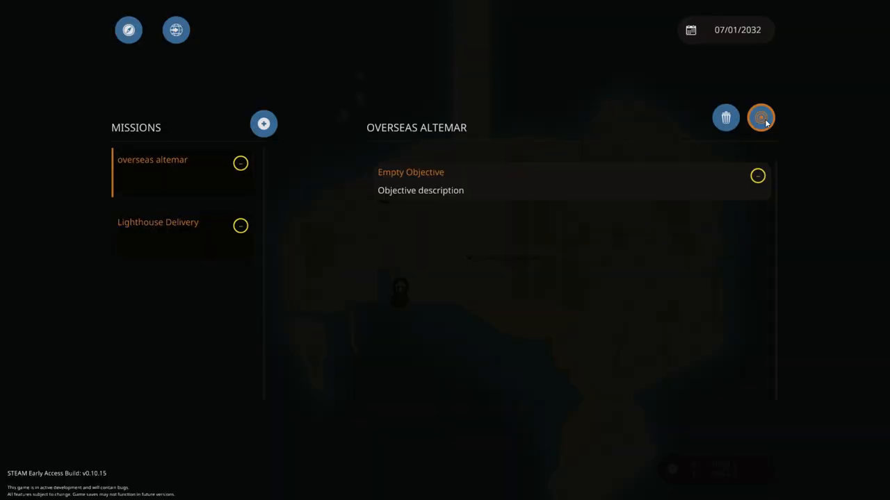
{"action": "left_click", "coordinate": [760, 117]}
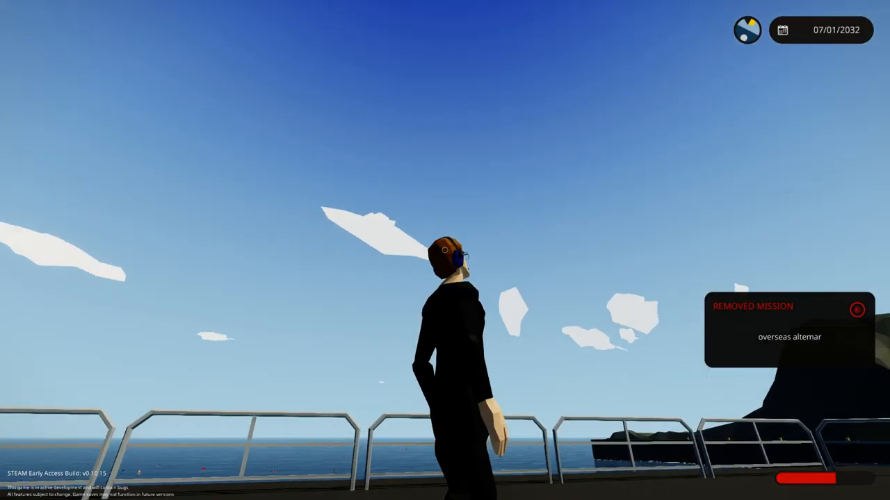